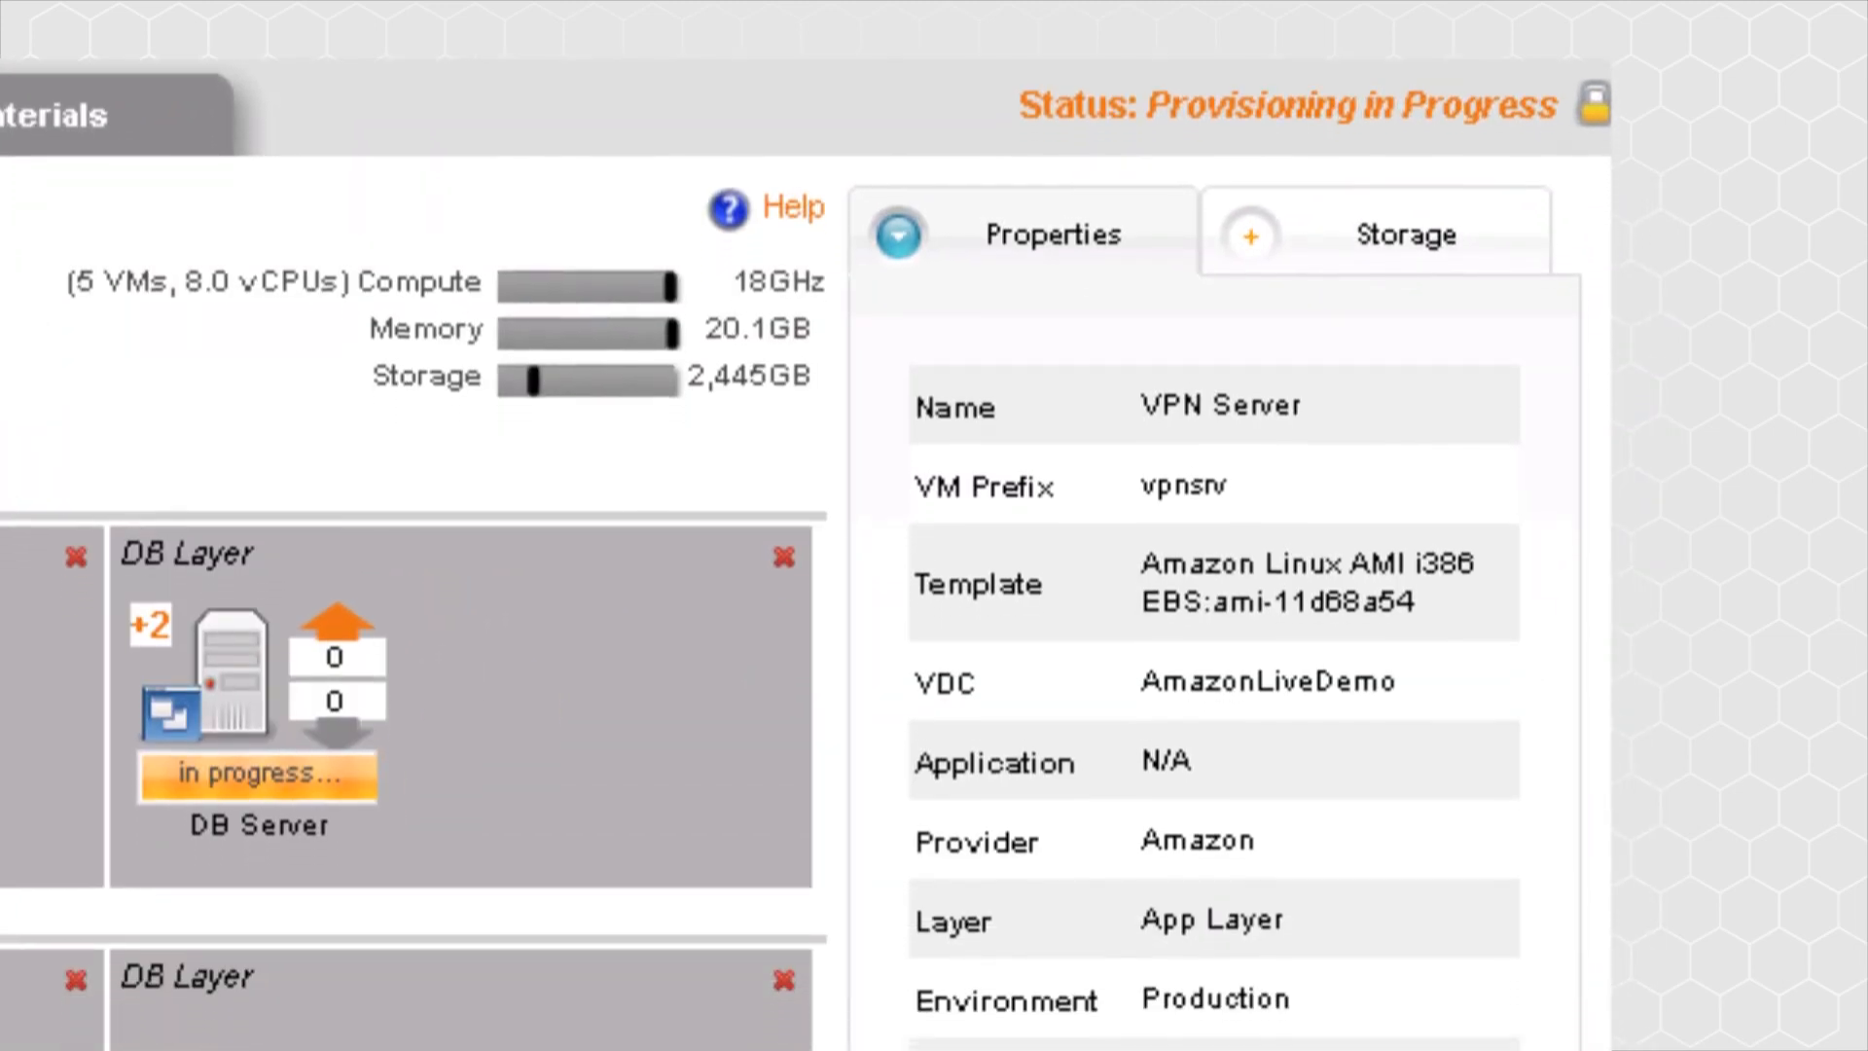
scroll(down, 3)
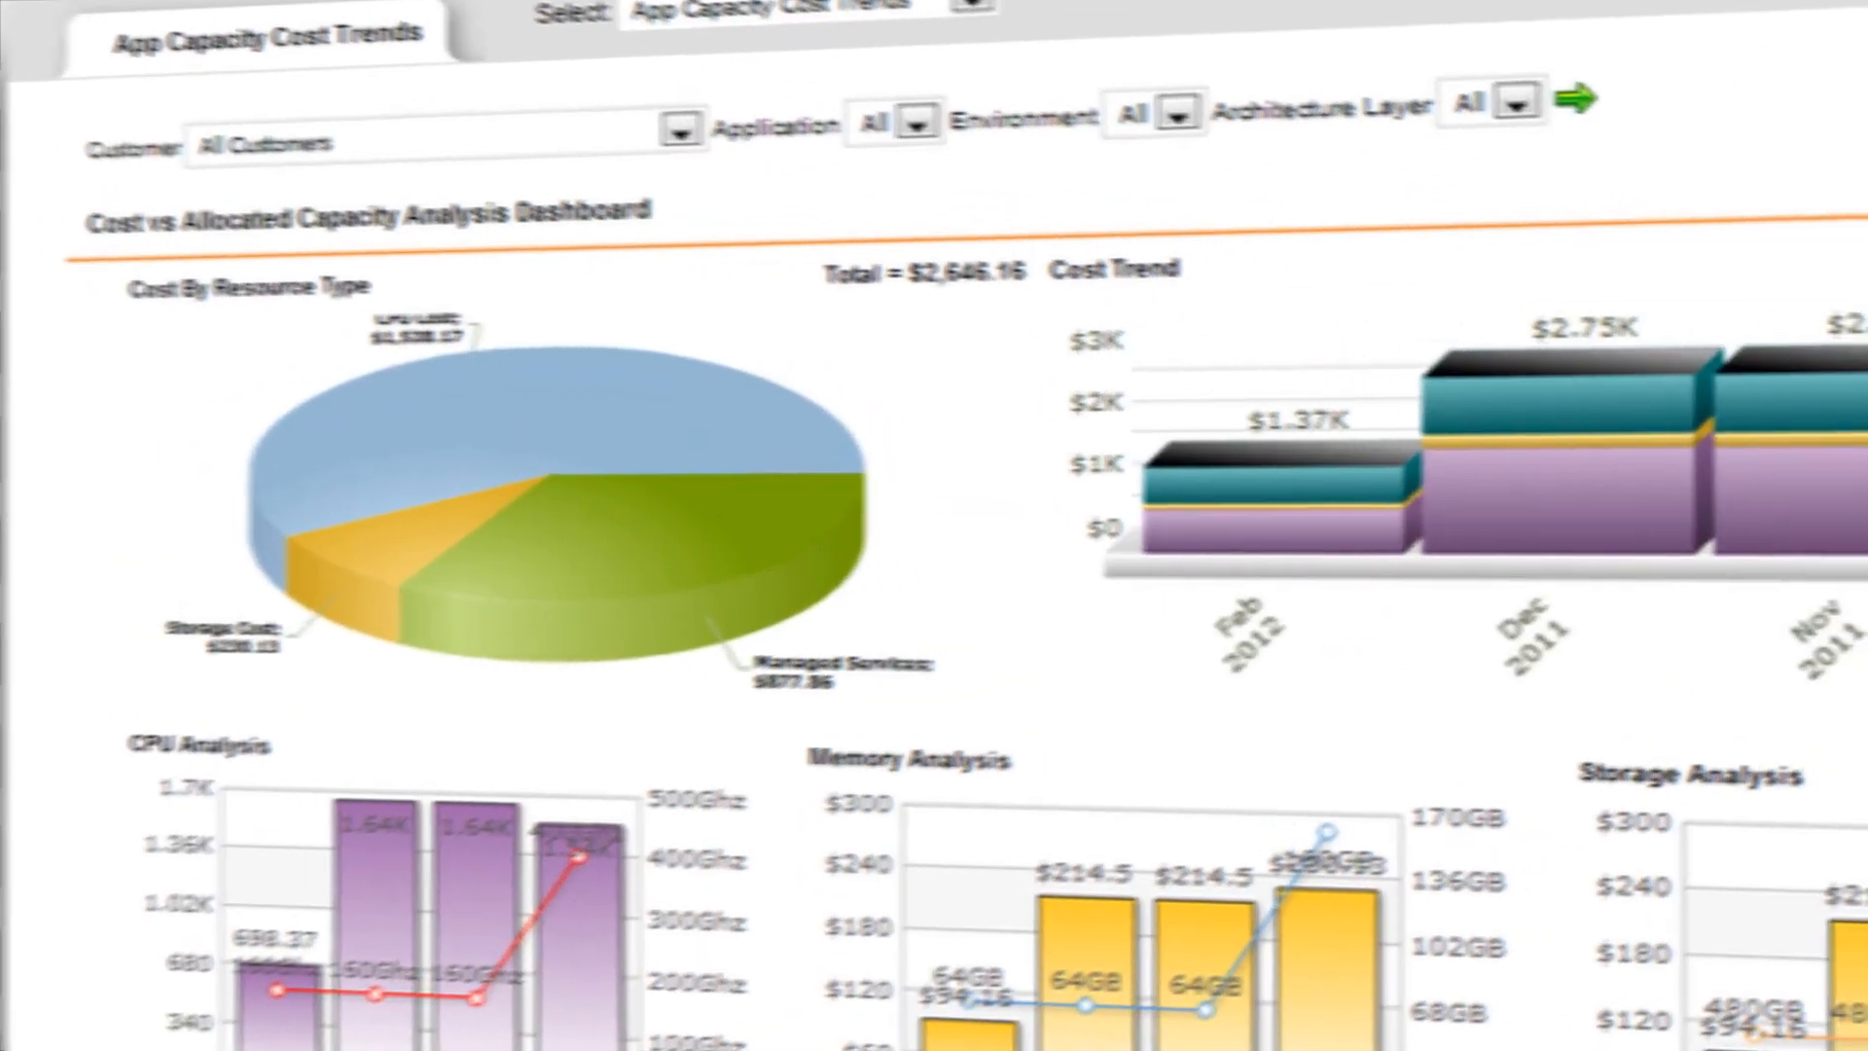
scroll(down, 3)
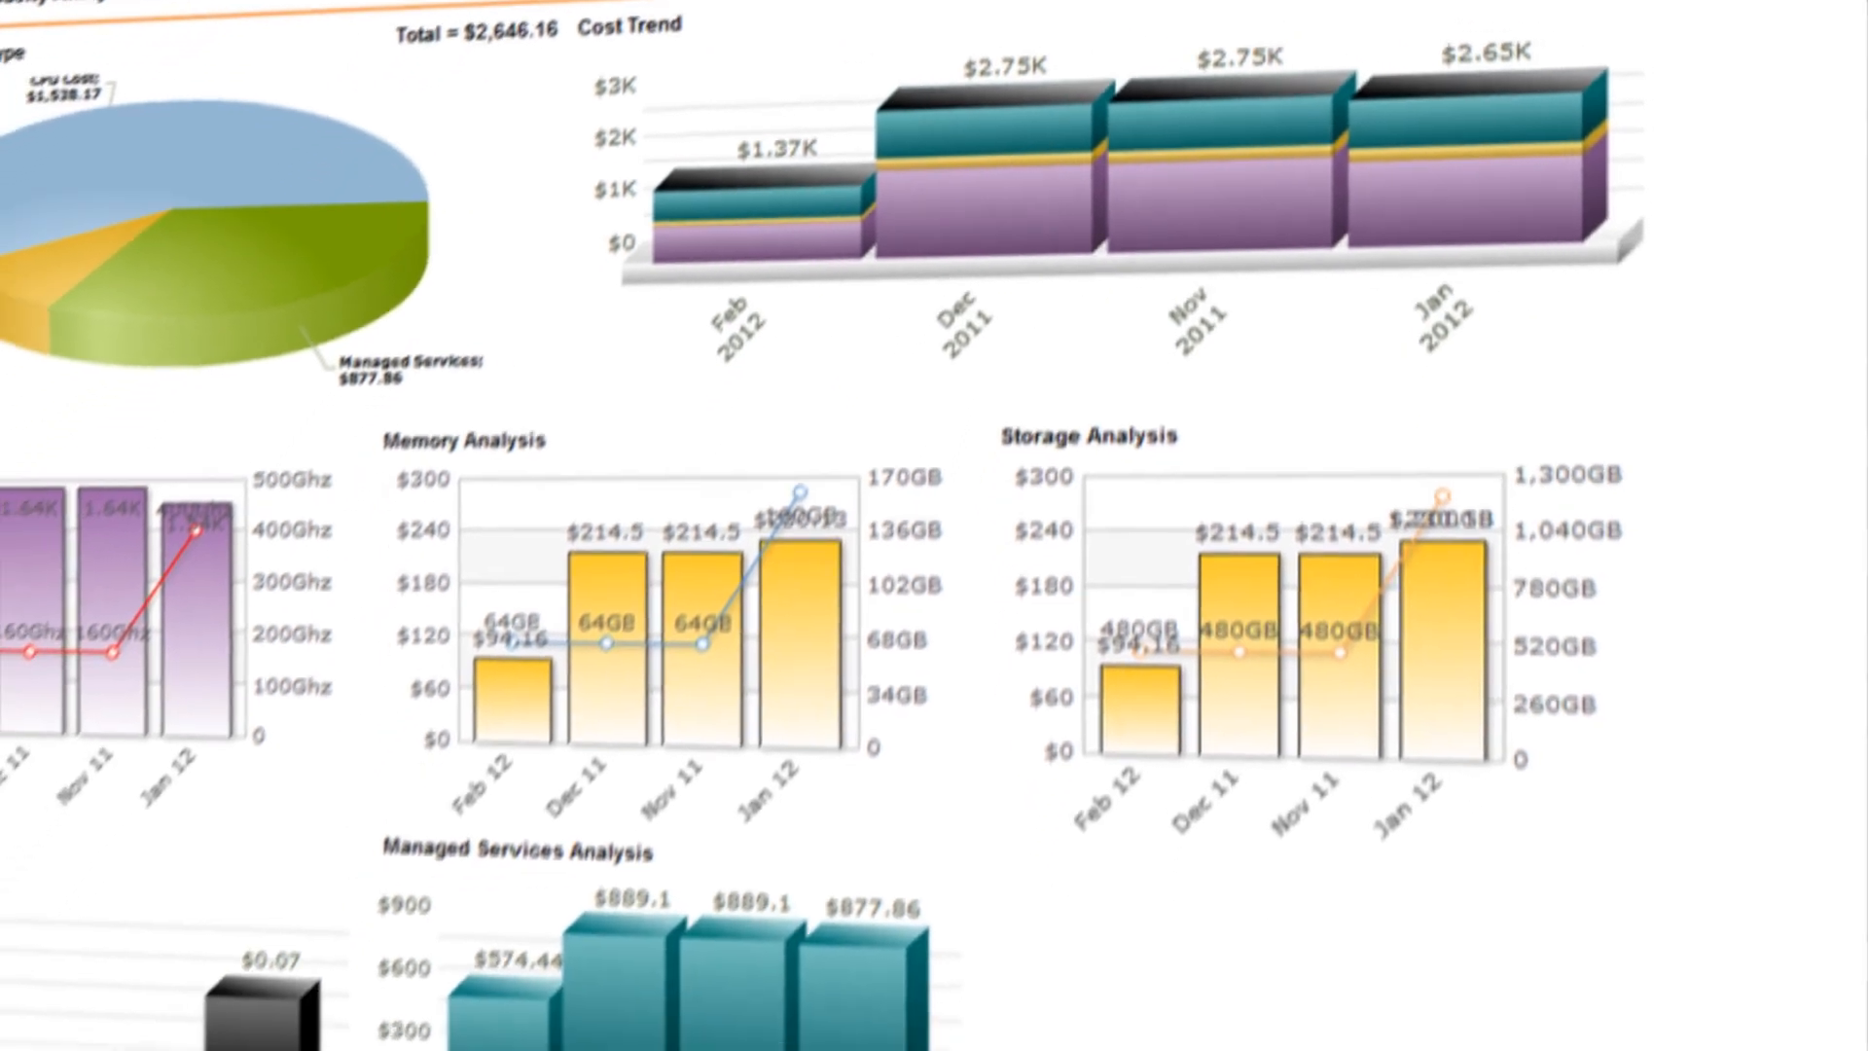